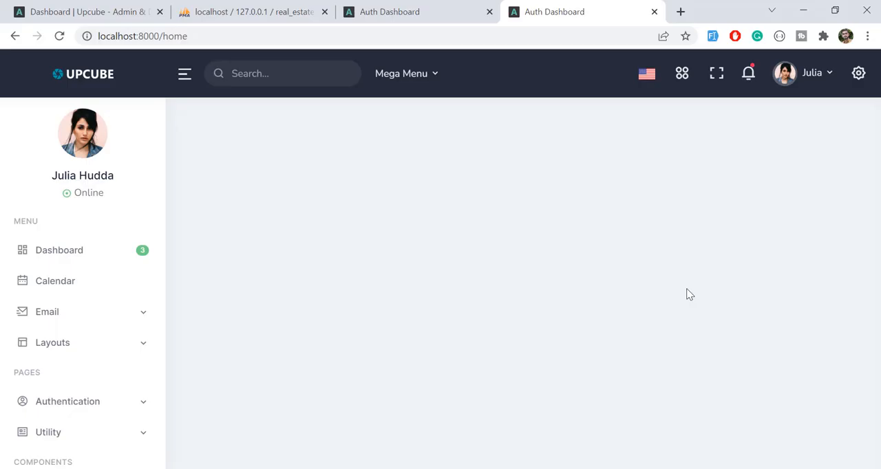
# - Scroll through dashboard.blade.php, then show the Upcube template's dist/index.html dashboard in Chrome
pyautogui.scroll(-3)
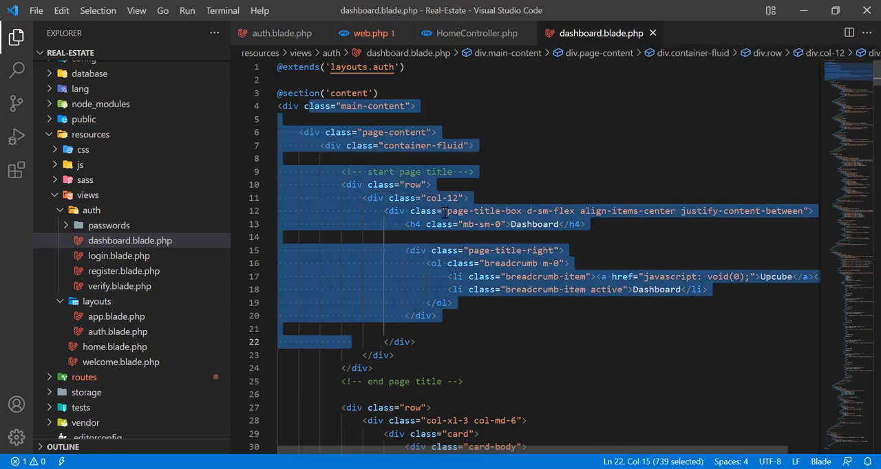
pyautogui.click(441, 210)
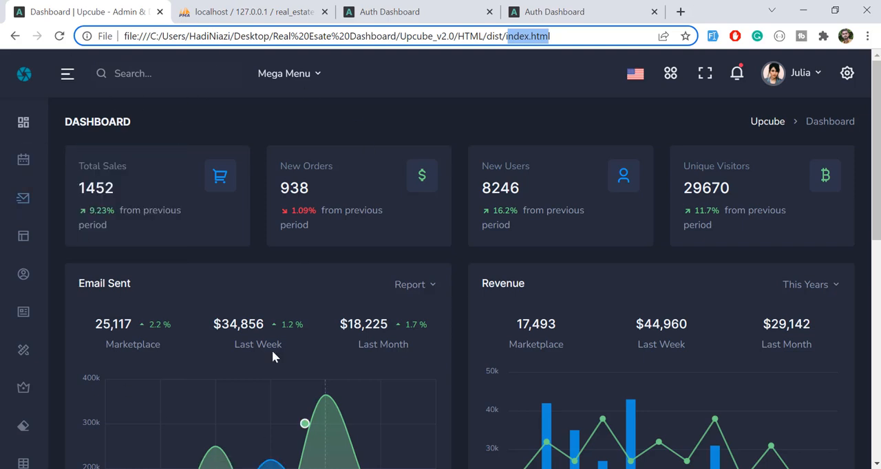
# - Browse to Real Estate Dashboard > Upcube_v2.0 > HTML and open its dist folder
pyautogui.click(67, 74)
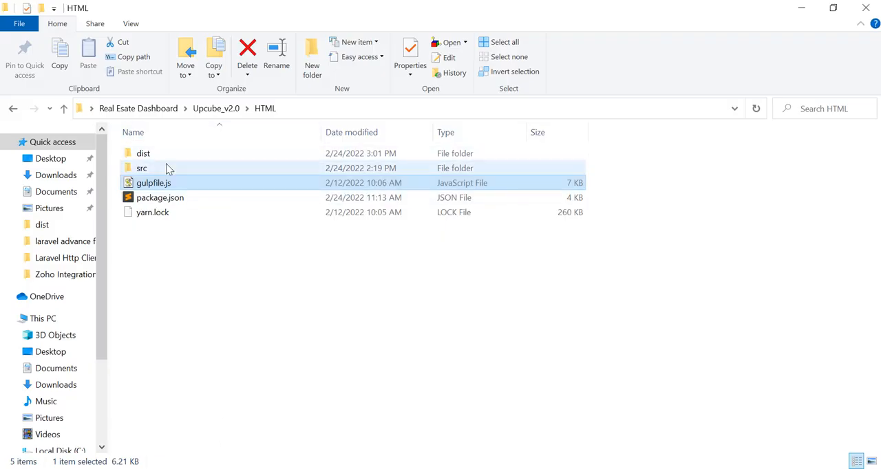
pyautogui.doubleClick(143, 153)
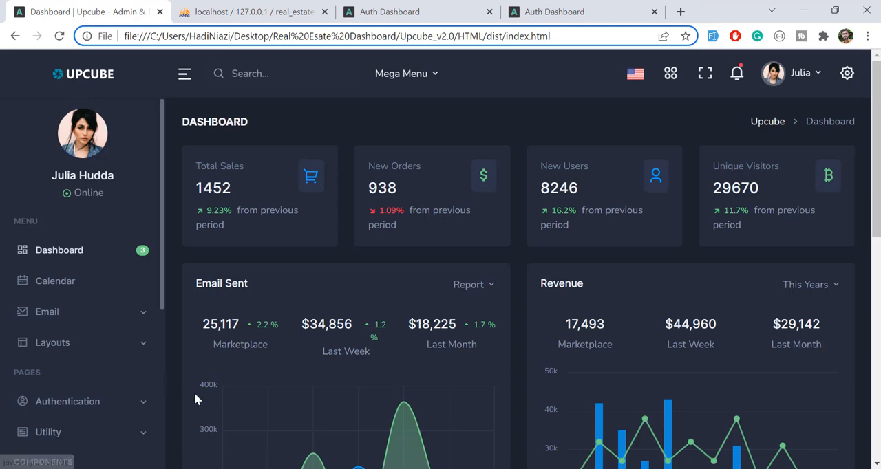
# - Expand the sidebar's Tables group and load tables-datatable.html, the Data Tables page
pyautogui.scroll(-3)
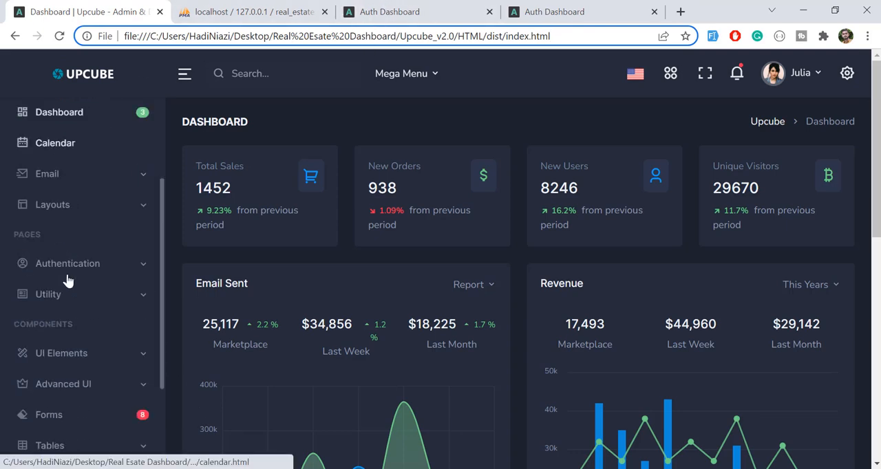
pyautogui.scroll(-3)
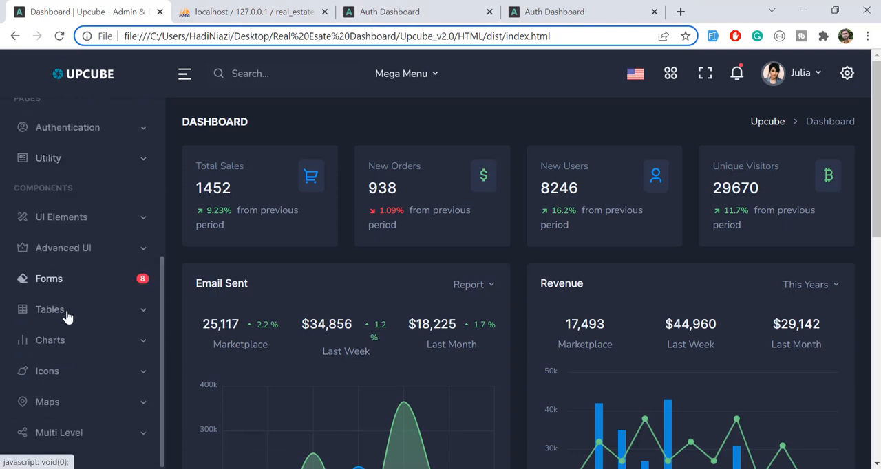
pyautogui.click(50, 309)
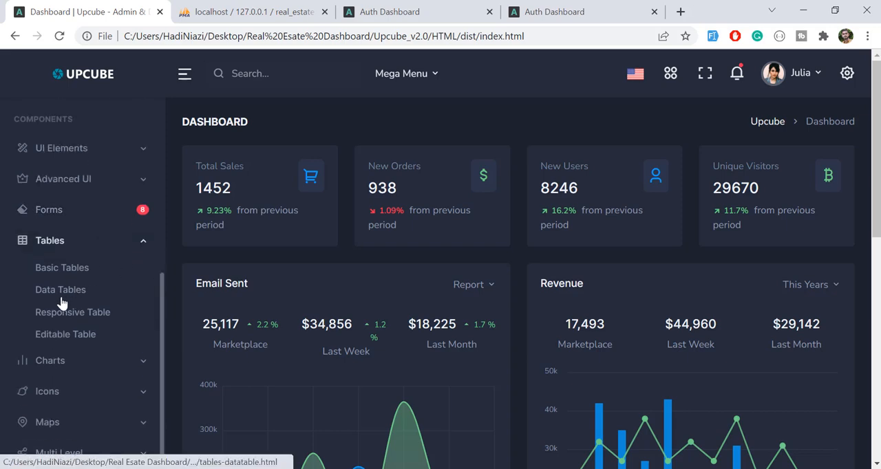
pyautogui.click(60, 289)
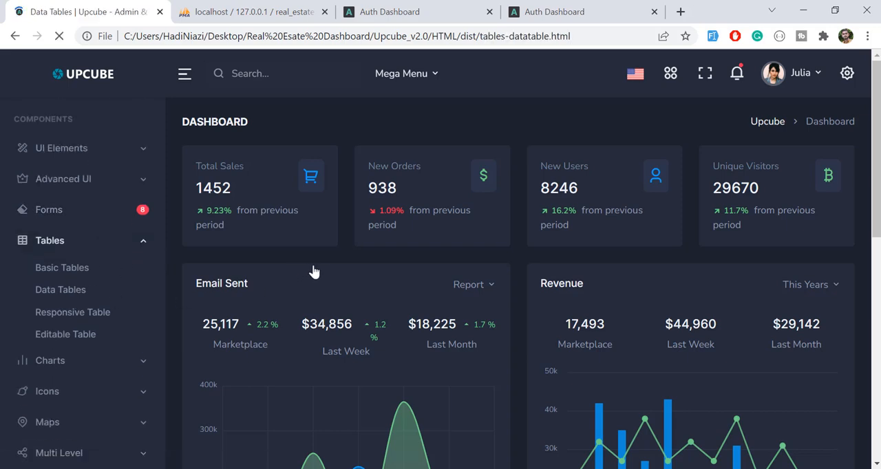
pyautogui.click(60, 289)
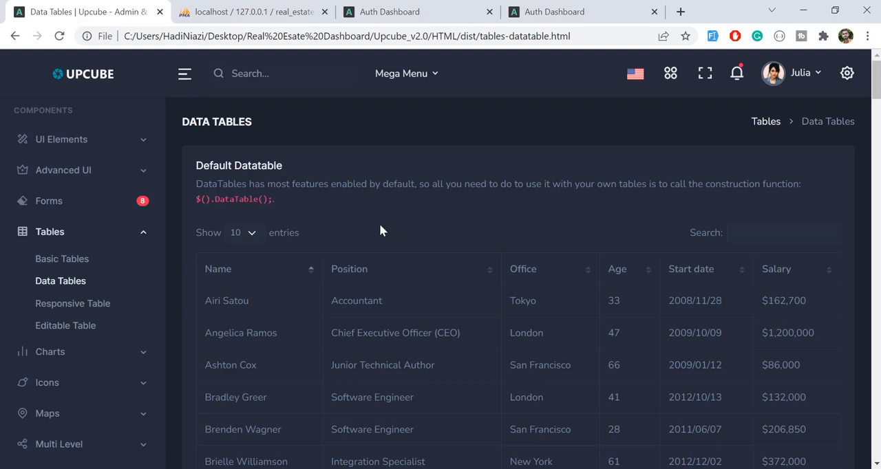
# - Scroll through the Data Tables page's 57-entry table, sorted by Office with Edinburgh first
pyautogui.scroll(-3)
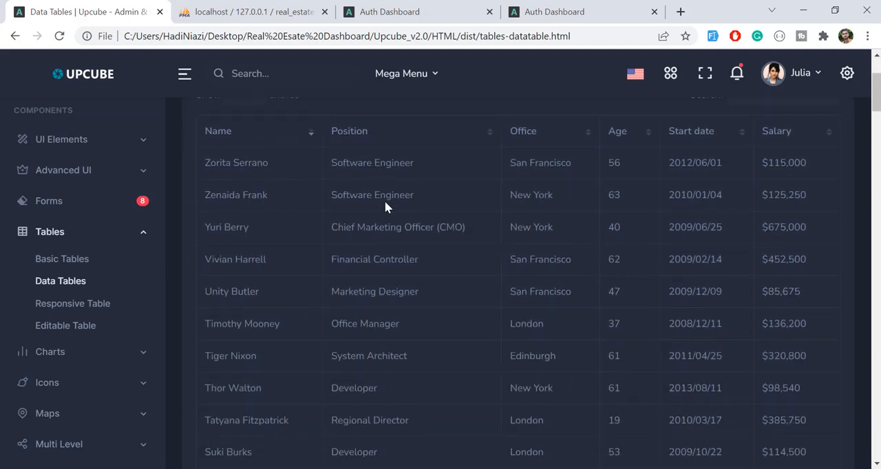
pyautogui.scroll(3)
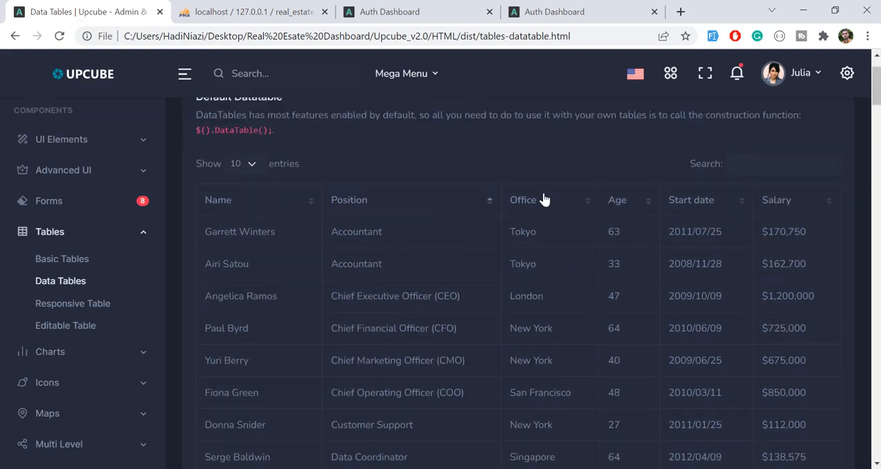
pyautogui.scroll(-3)
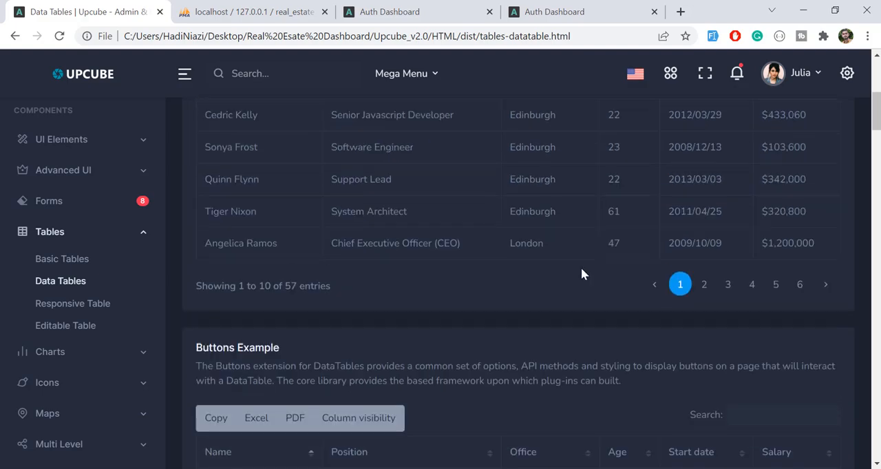
pyautogui.scroll(-3)
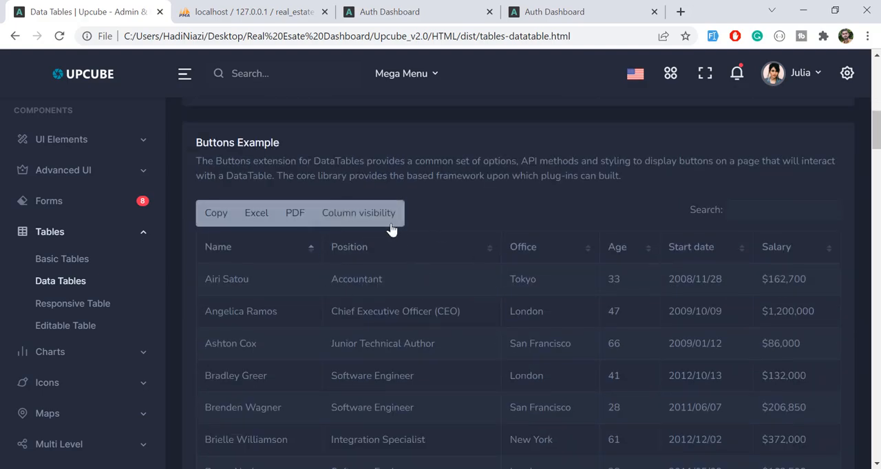
pyautogui.scroll(-3)
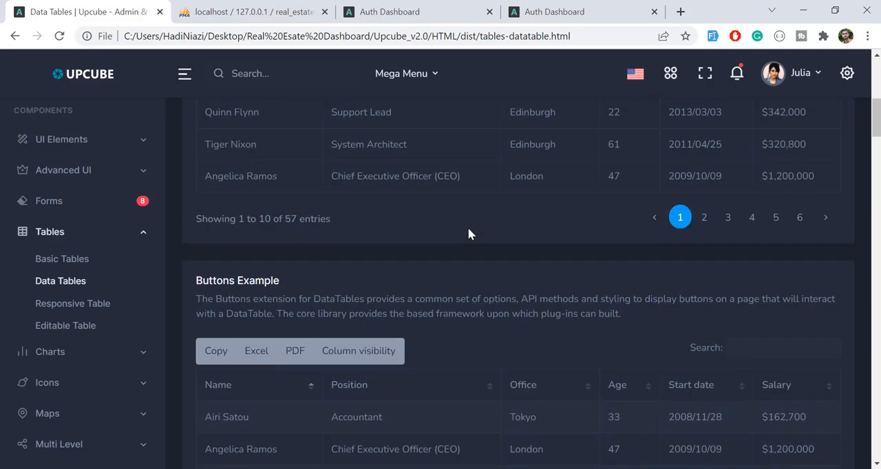
pyautogui.scroll(3)
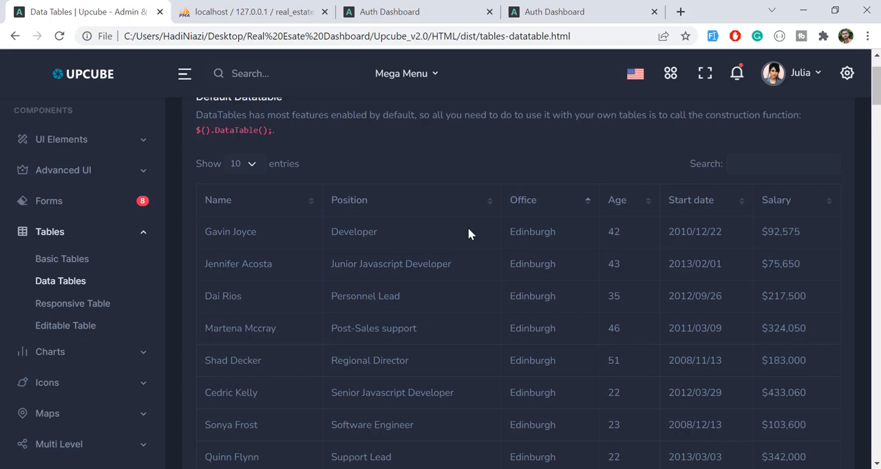
pyautogui.moveTo(359, 181)
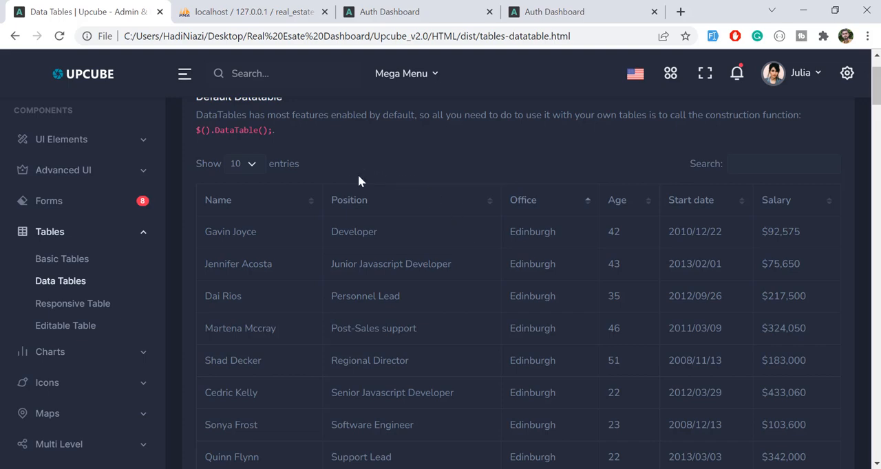
pyautogui.moveTo(413, 217)
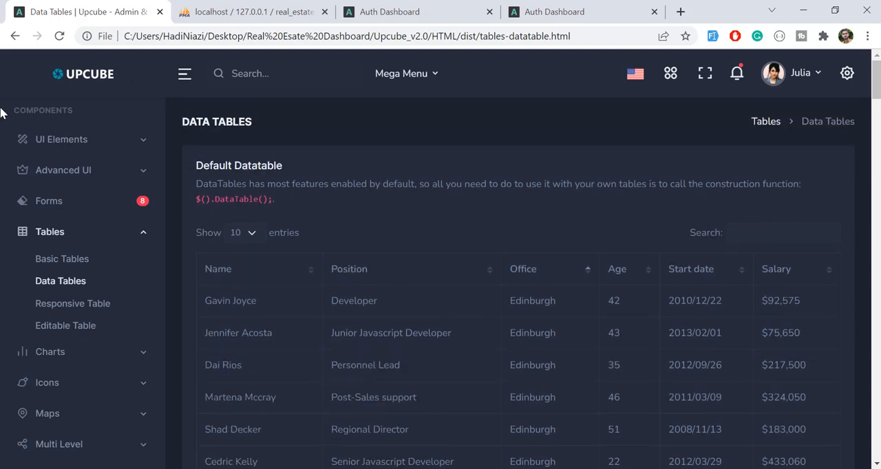
pyautogui.moveTo(427, 95)
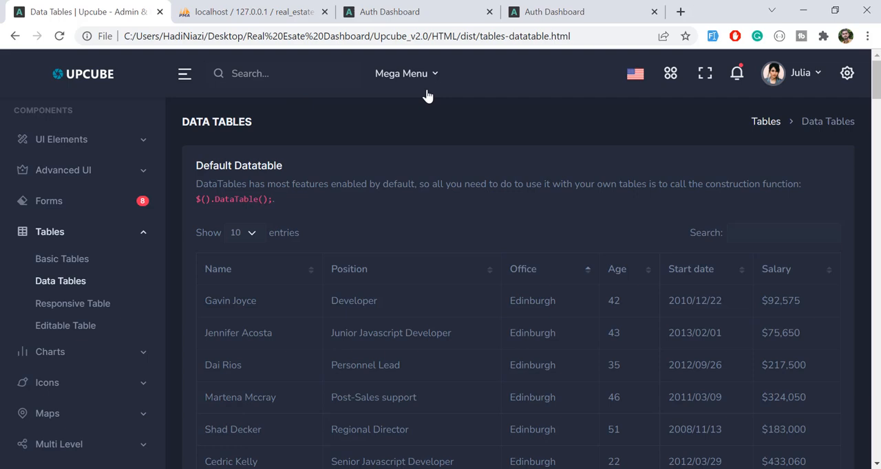
pyautogui.moveTo(223, 141)
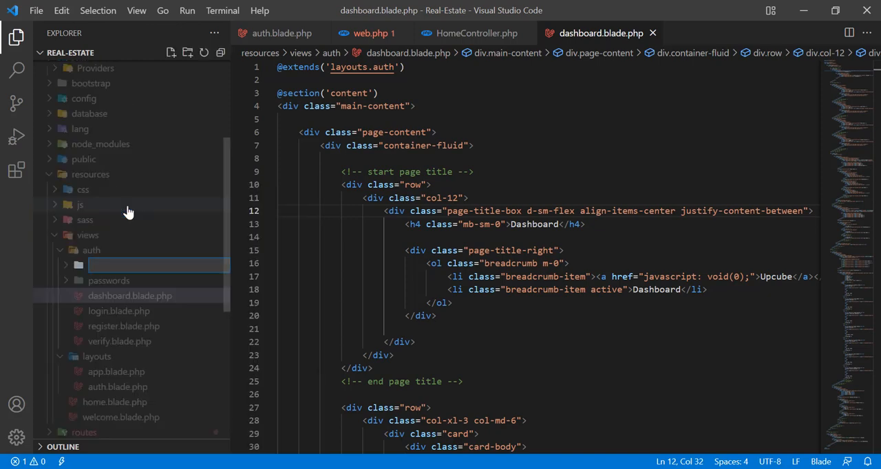
# - Create a 'tables' folder under views/auth containing a new index.blade.php file
pyautogui.write('tables')
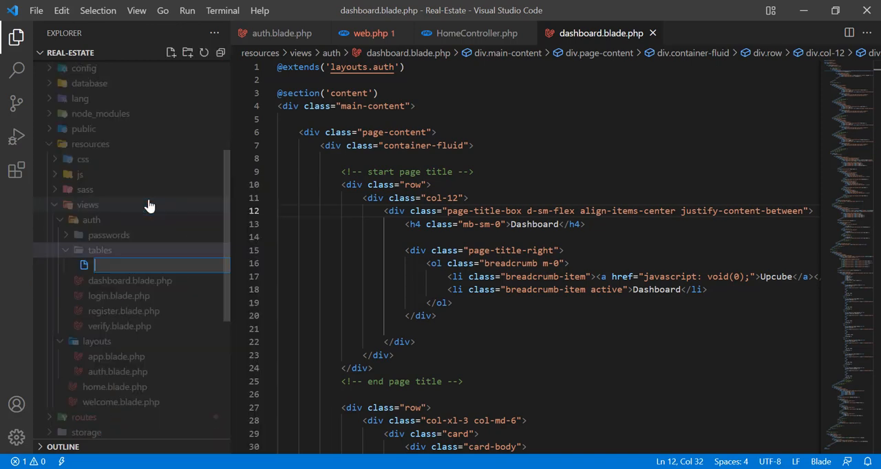
pyautogui.write('index.')
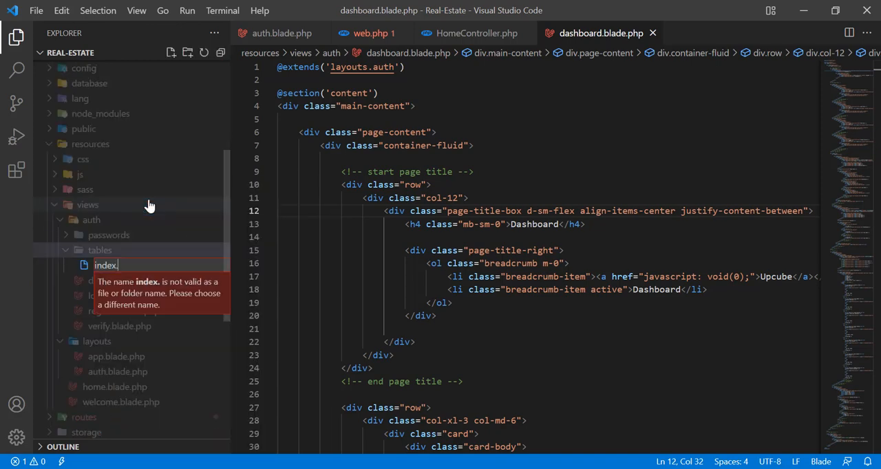
pyautogui.write('blade')
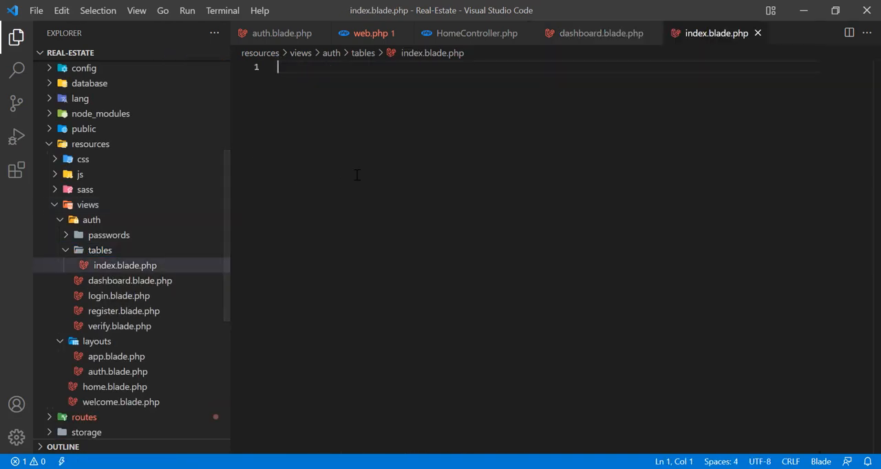
pyautogui.write("@extends('aut")
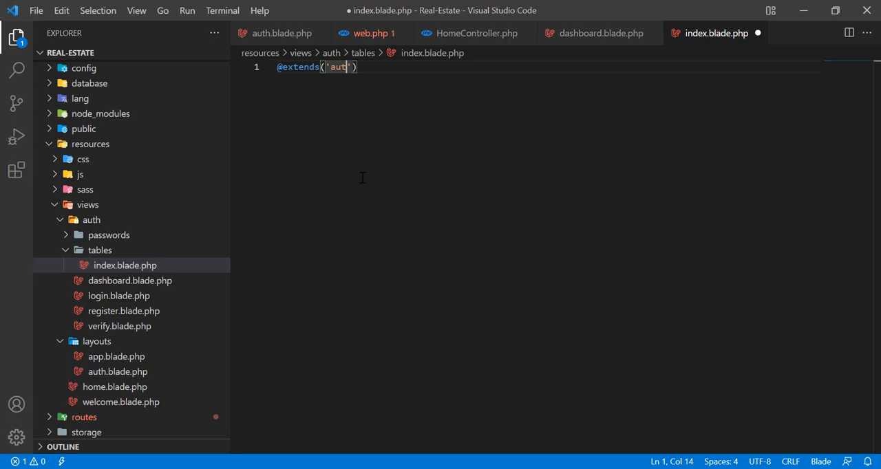
pyautogui.write('la')
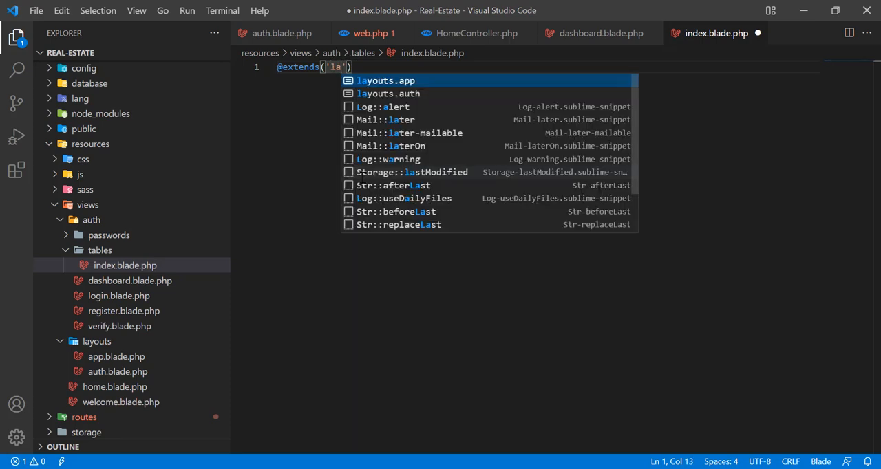
pyautogui.click(388, 93)
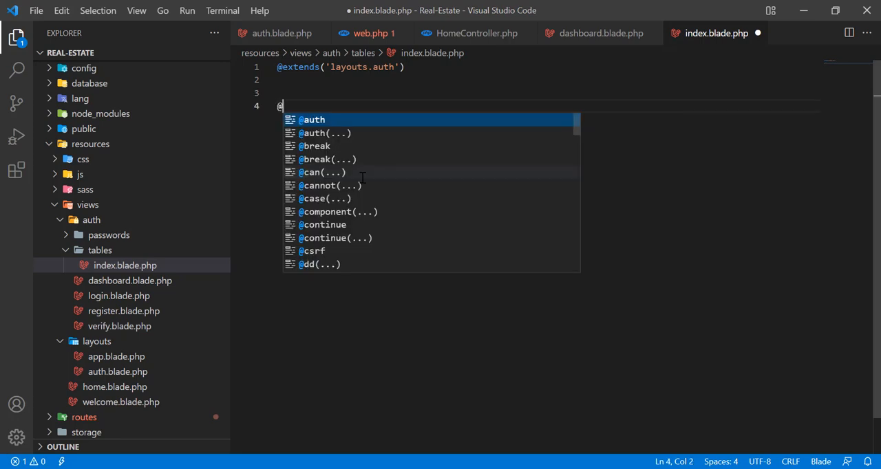
pyautogui.write("section('co'")
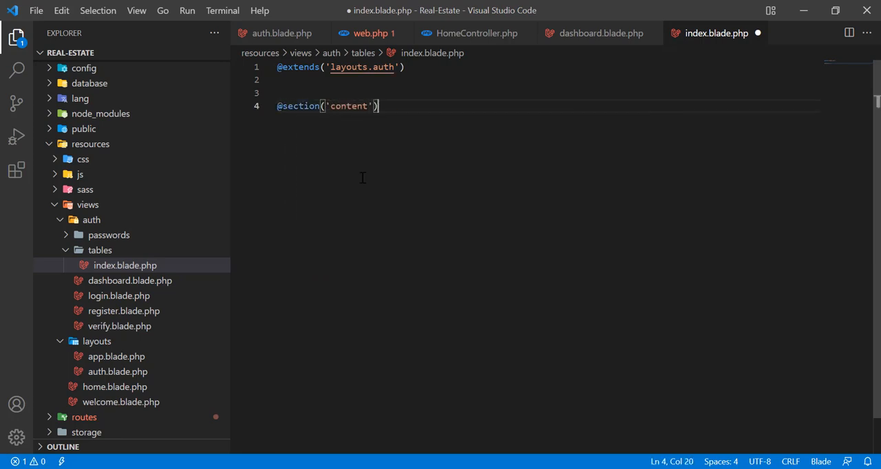
pyautogui.press('Enter')
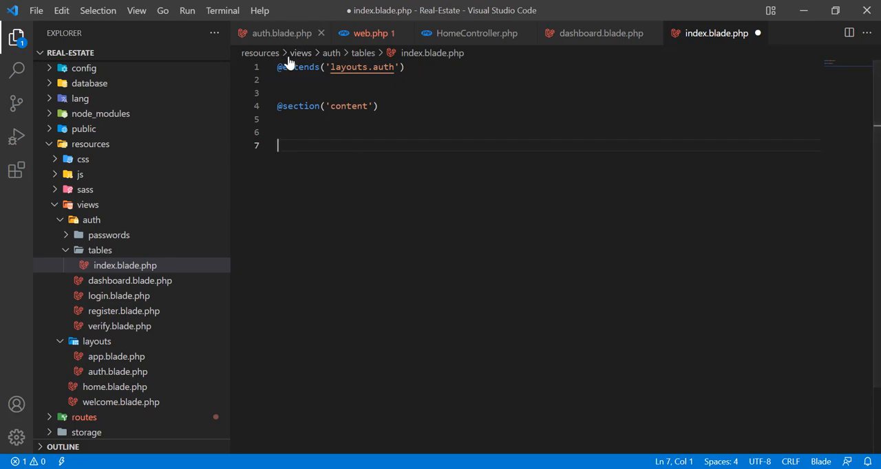
pyautogui.click(279, 33)
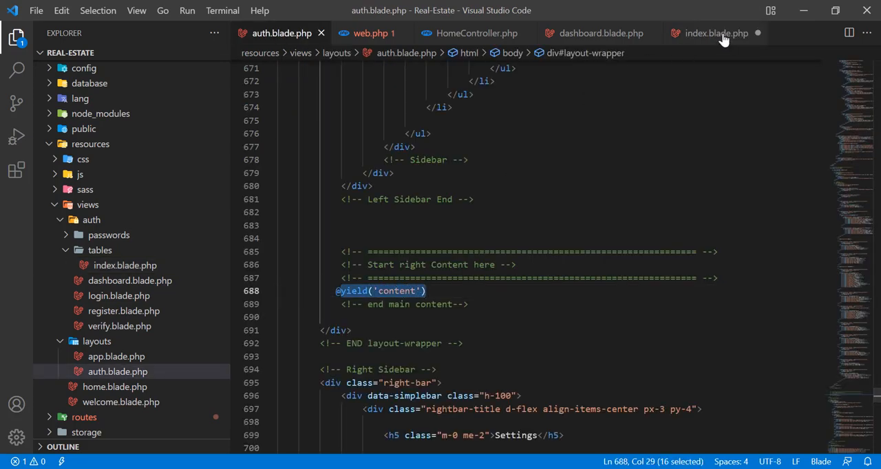
pyautogui.click(716, 33)
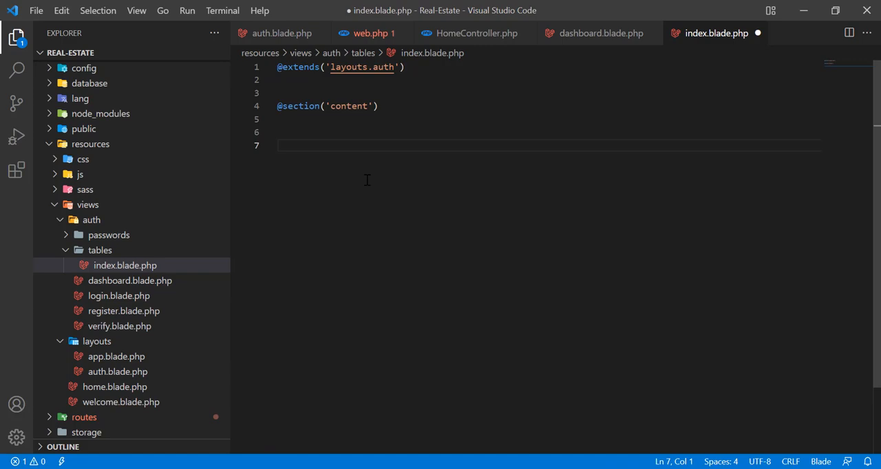
pyautogui.write('@e')
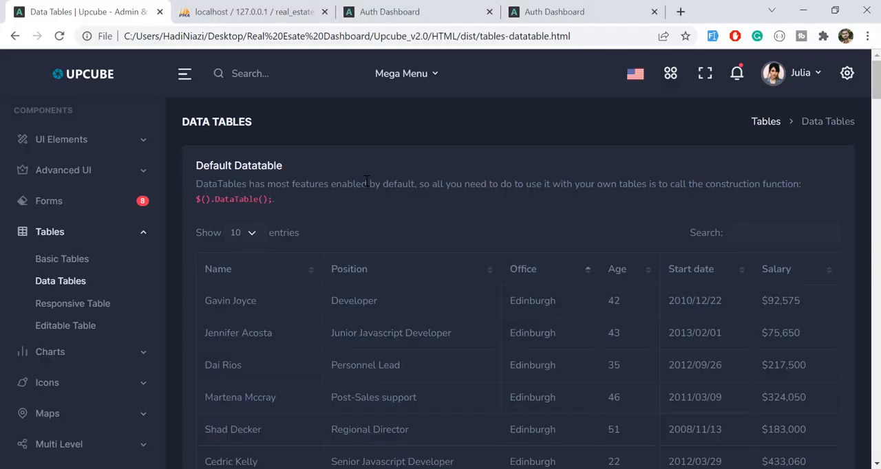
pyautogui.moveTo(305, 159)
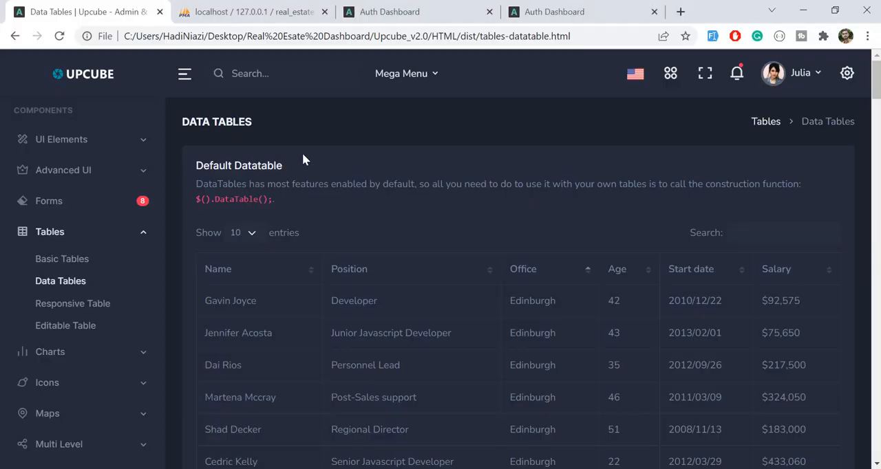
# - Inspect the Data Tables page in DevTools down to div.main-content and open its context menu
pyautogui.press('F12')
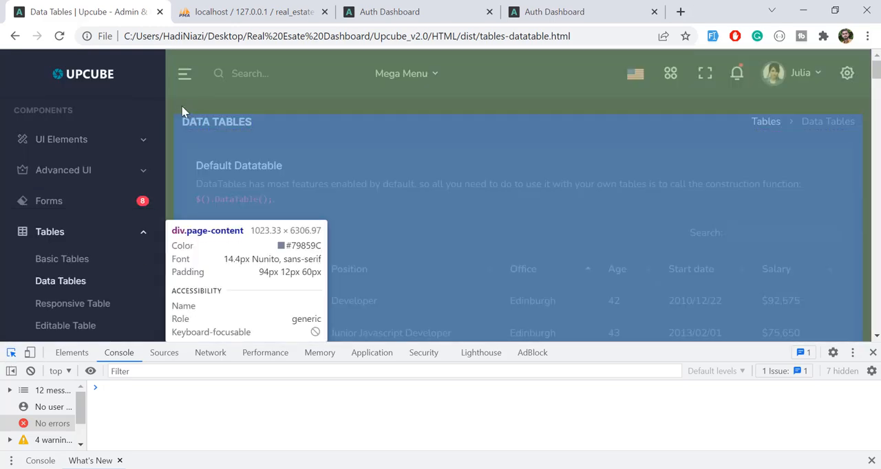
pyautogui.moveTo(171, 128)
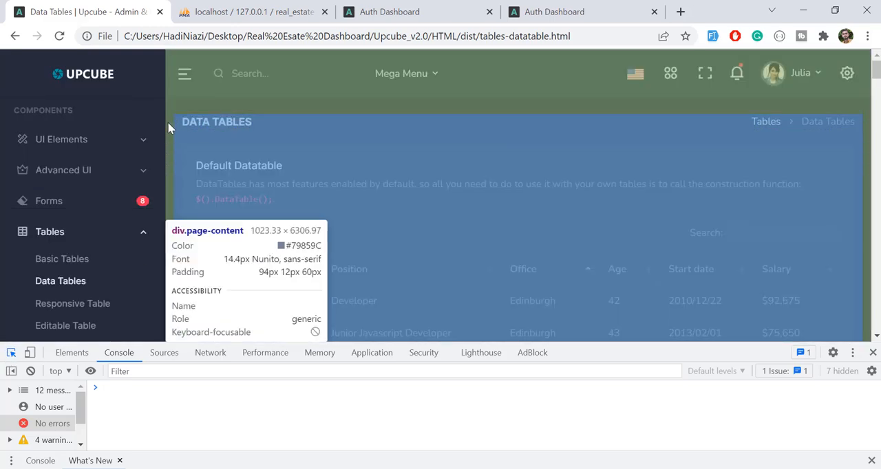
pyautogui.moveTo(179, 157)
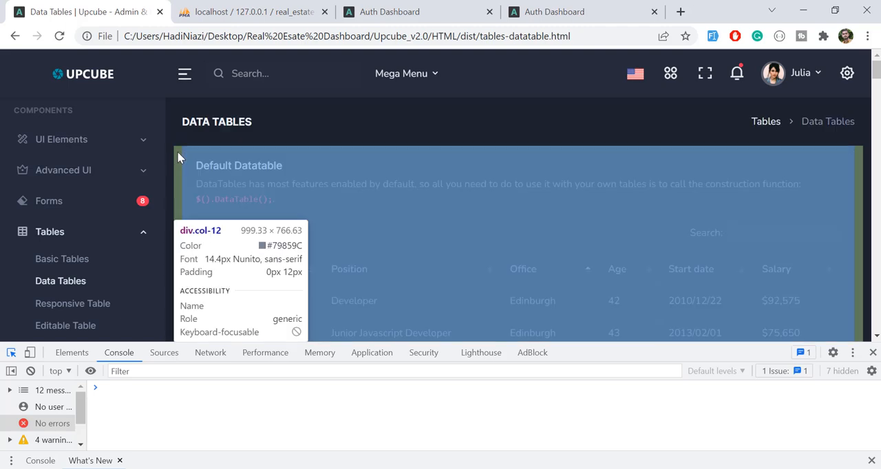
pyautogui.scroll(-3)
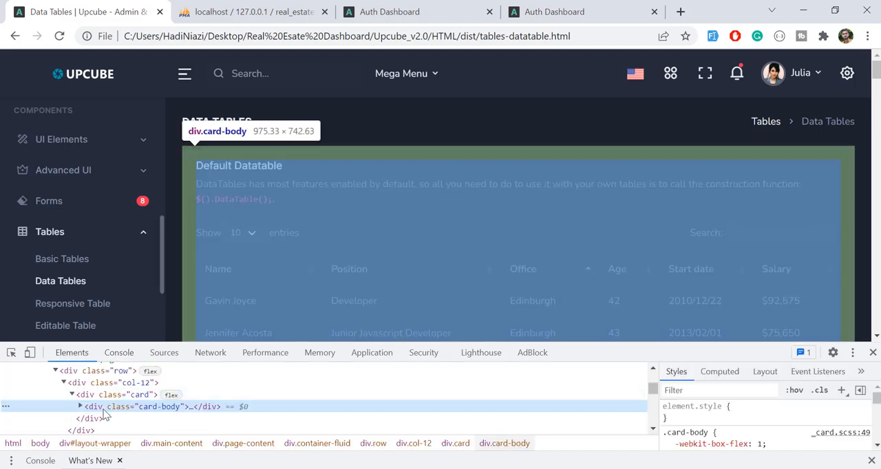
pyautogui.moveTo(133, 408)
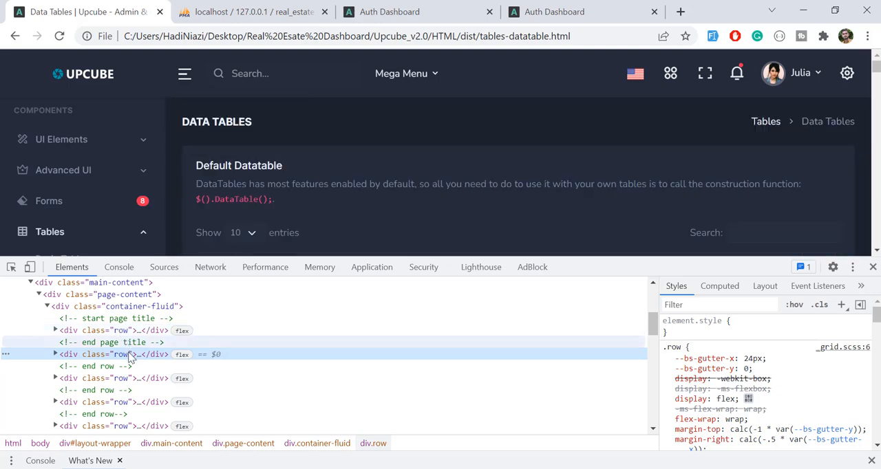
pyautogui.moveTo(124, 331)
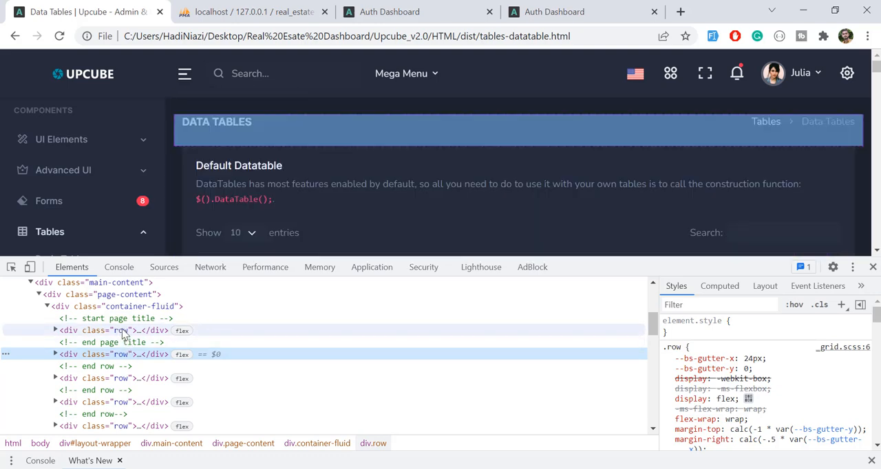
pyautogui.moveTo(124, 330)
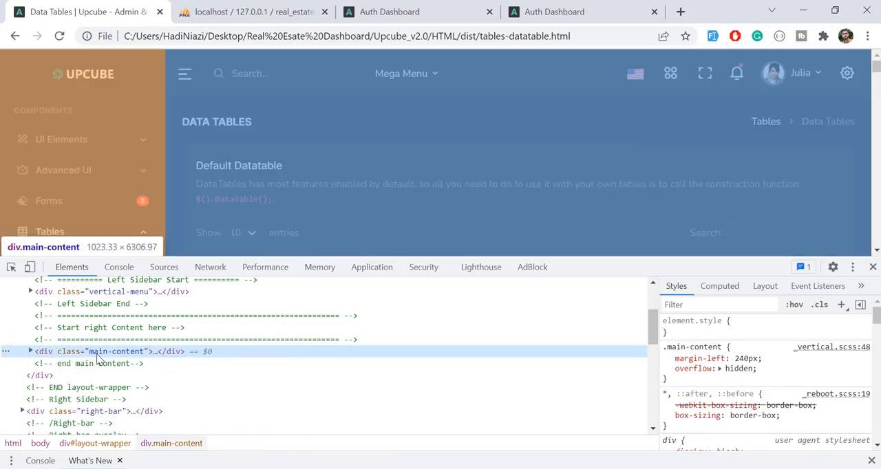
pyautogui.rightClick(110, 351)
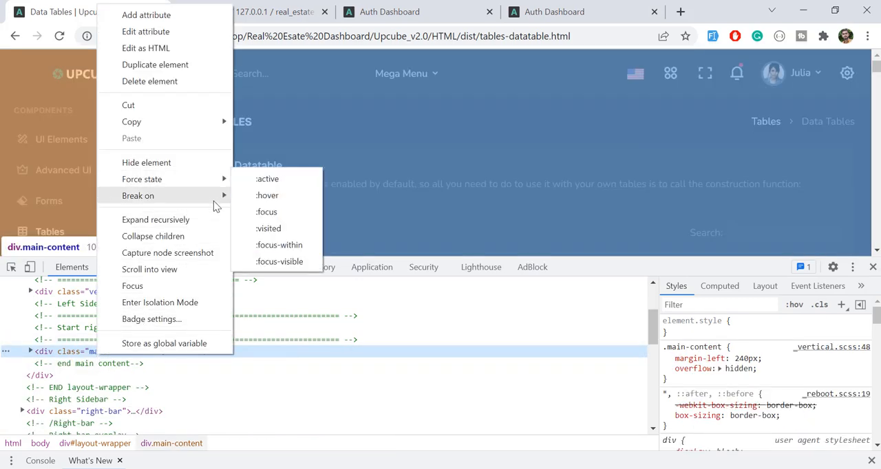
pyautogui.moveTo(131, 122)
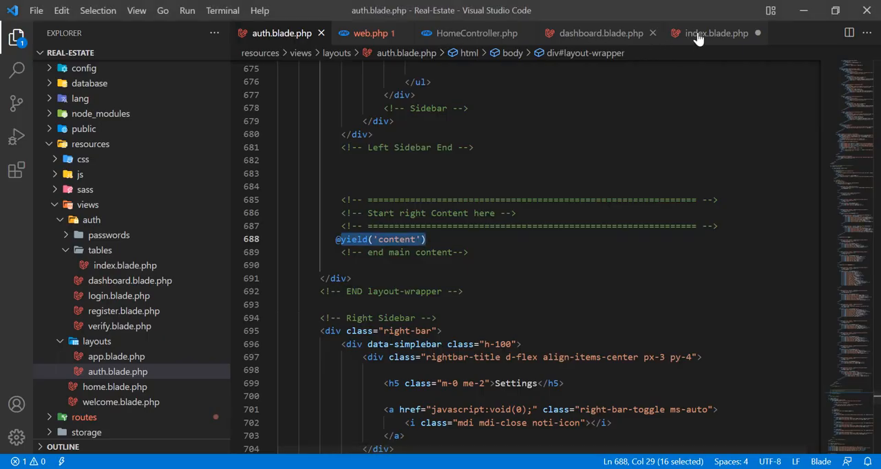
# - In routes/web.php, change the '/' route's view from 'welcome' to 'auth.tables.index'
pyautogui.click(716, 33)
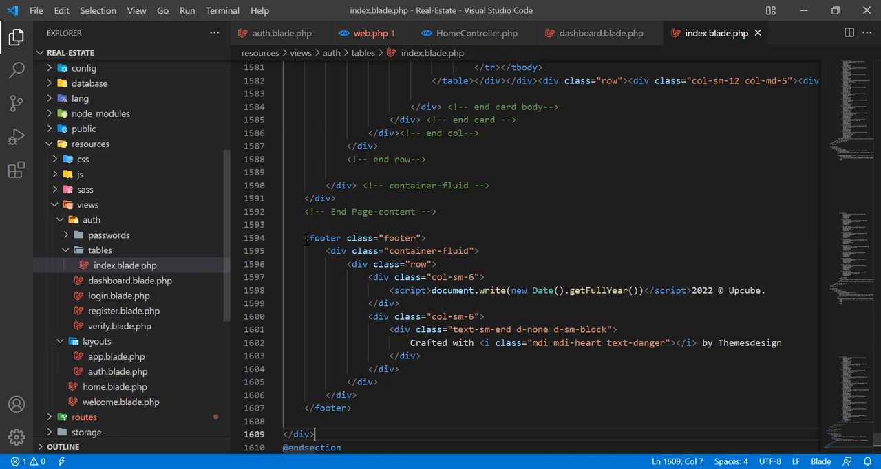
pyautogui.click(369, 33)
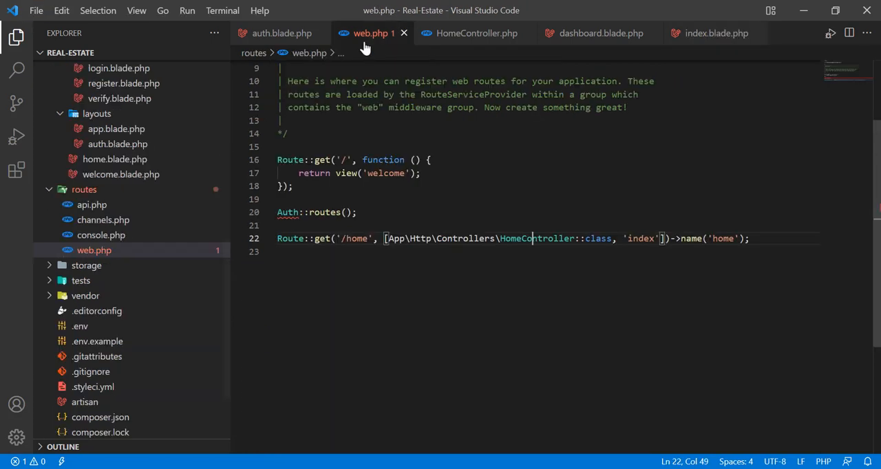
pyautogui.doubleClick(385, 173)
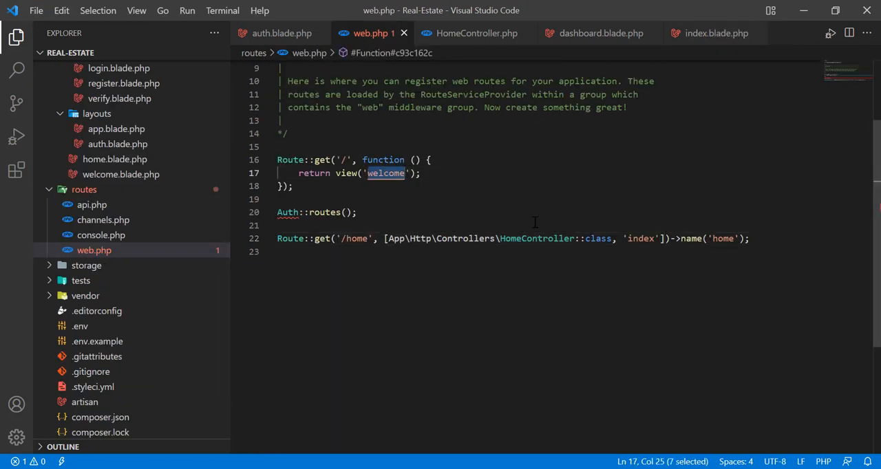
pyautogui.write('ta')
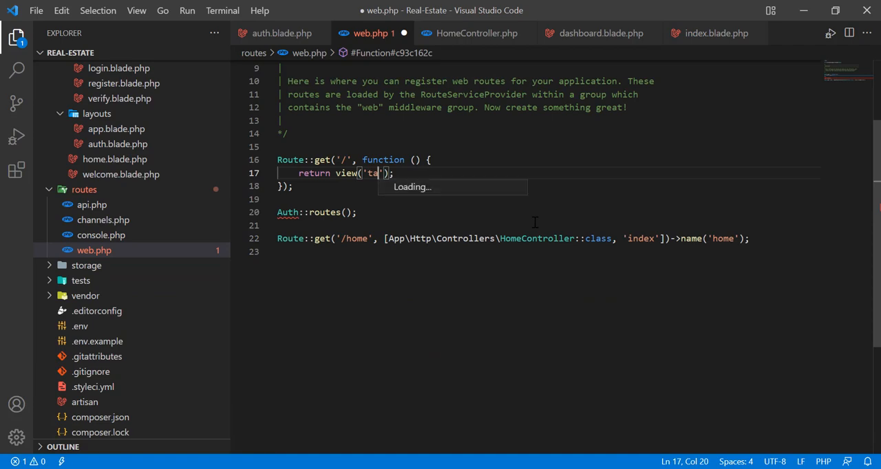
pyautogui.write('b')
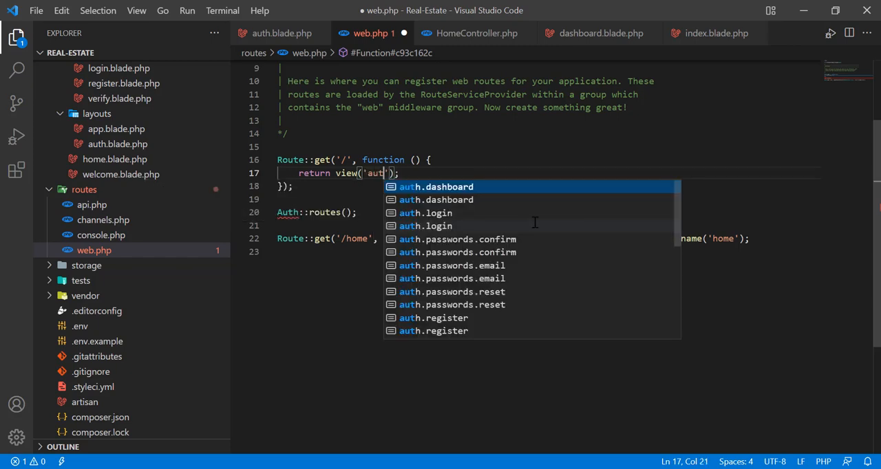
pyautogui.write('.tables.index')
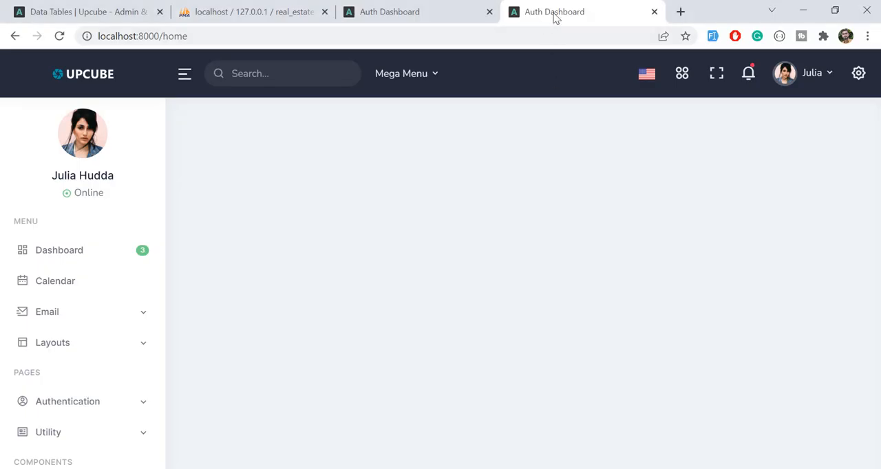
# - Load localhost:8000 and scroll through the rendered Data Tables page to verify it
pyautogui.click(680, 12)
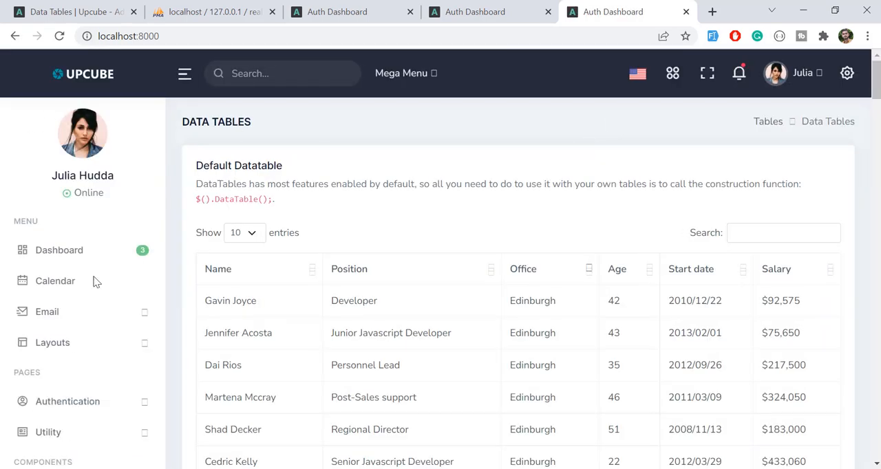
pyautogui.scroll(-3)
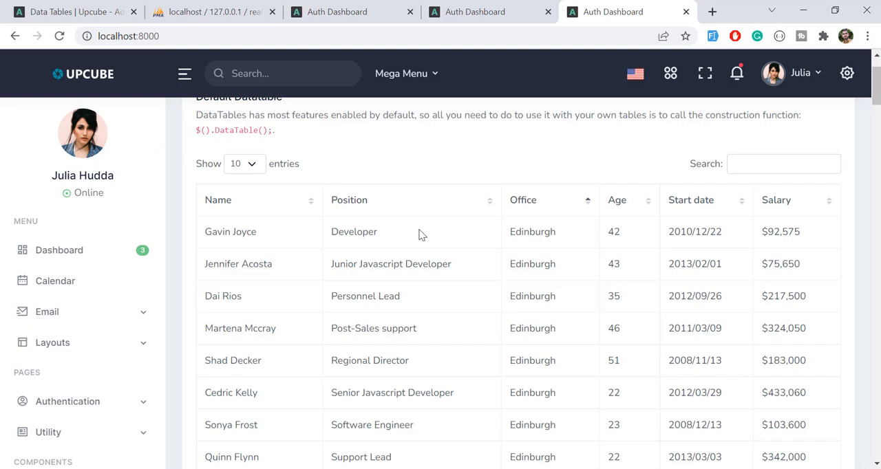
pyautogui.moveTo(406, 209)
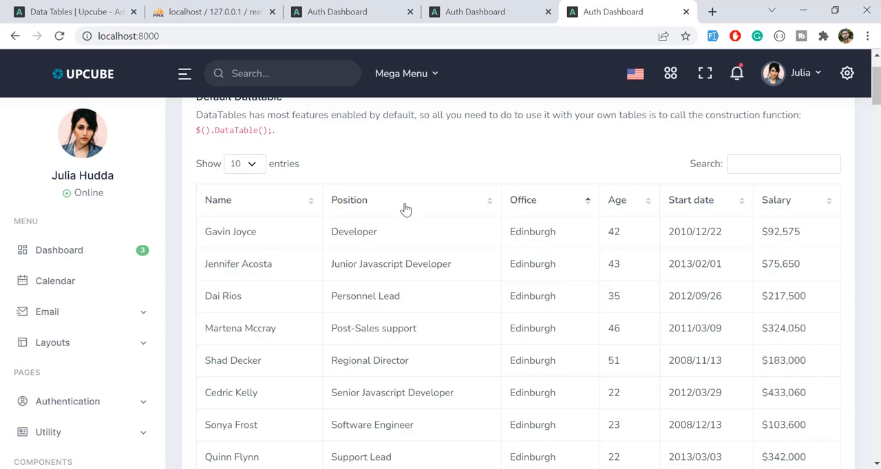
pyautogui.scroll(-3)
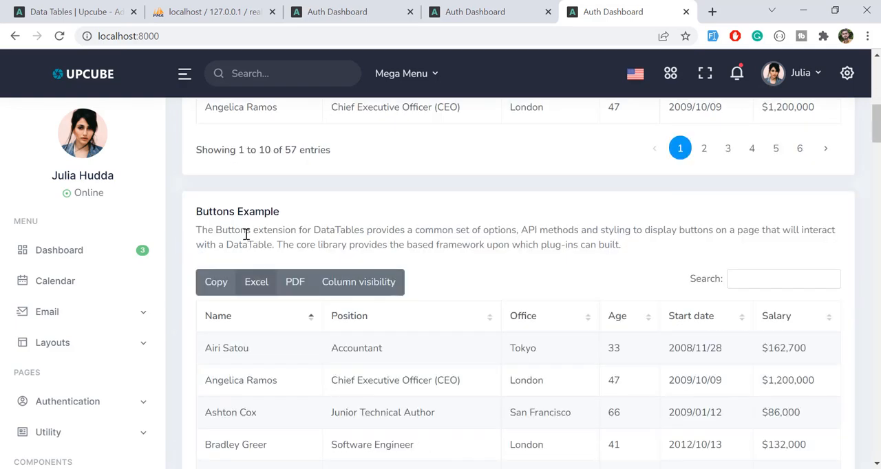
pyautogui.scroll(-3)
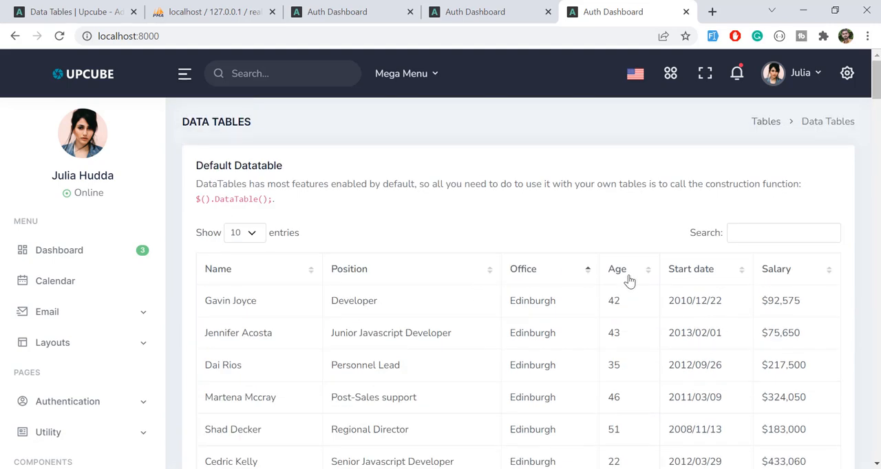
pyautogui.moveTo(519, 222)
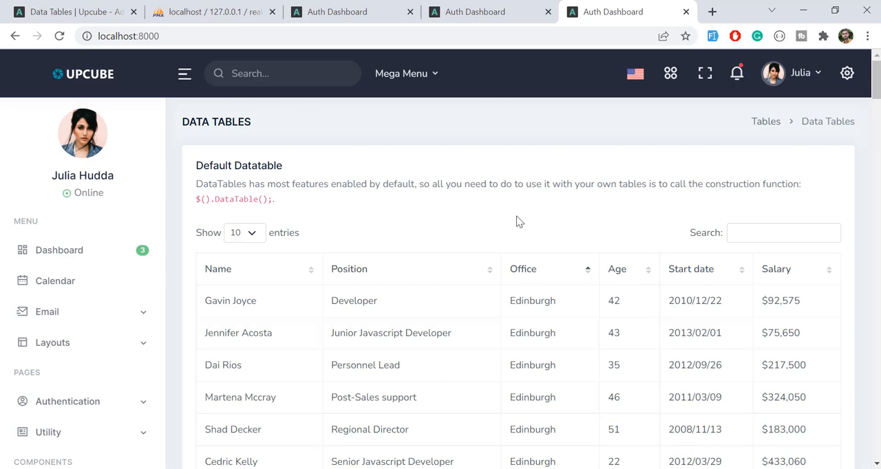
pyautogui.moveTo(414, 259)
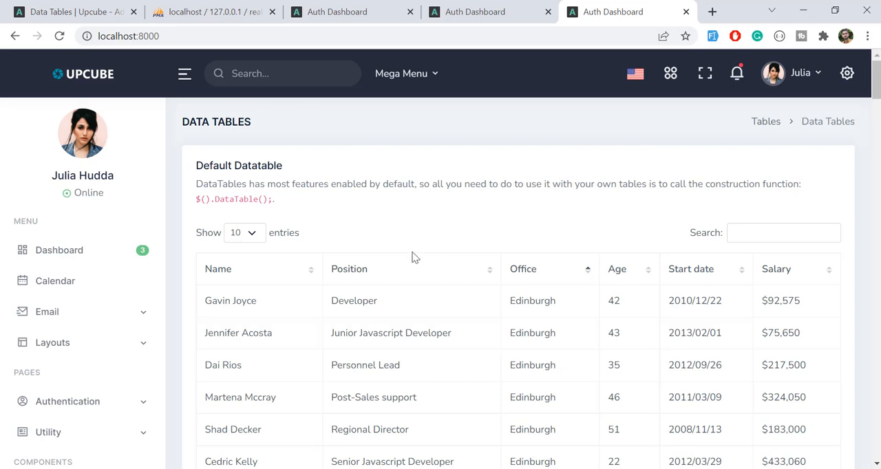
pyautogui.moveTo(456, 222)
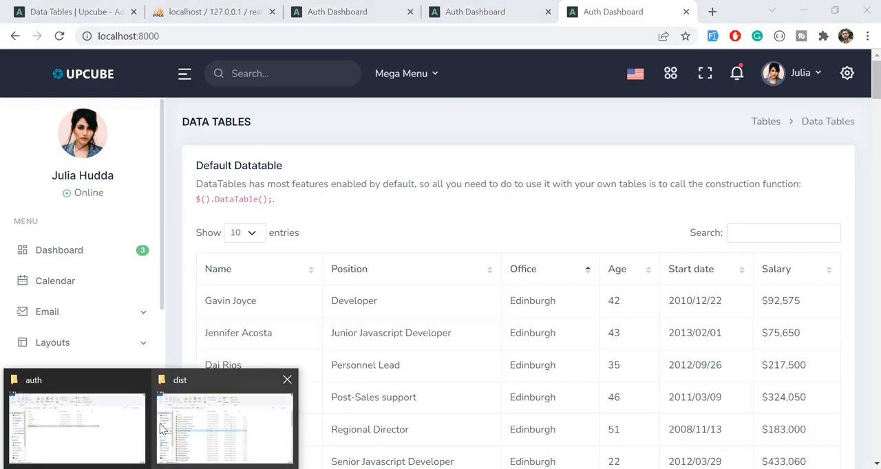
# - Bring up the template's dist folder from the taskbar and open tables-datatable.html
pyautogui.click(224, 427)
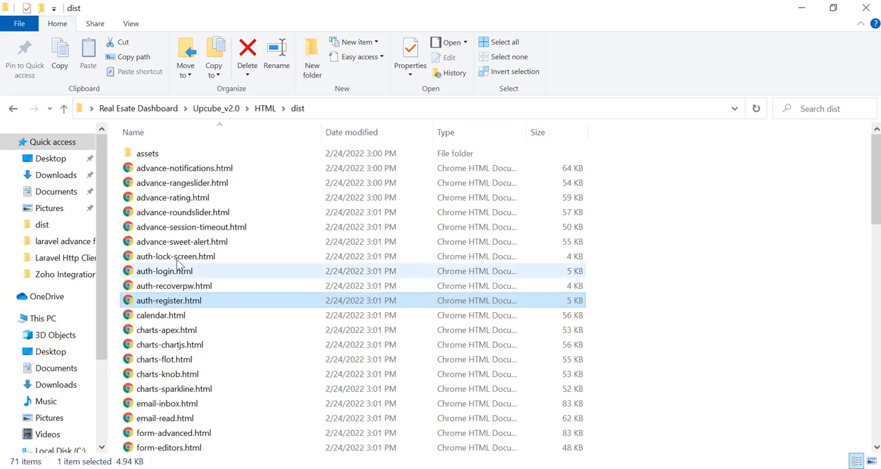
pyautogui.click(191, 226)
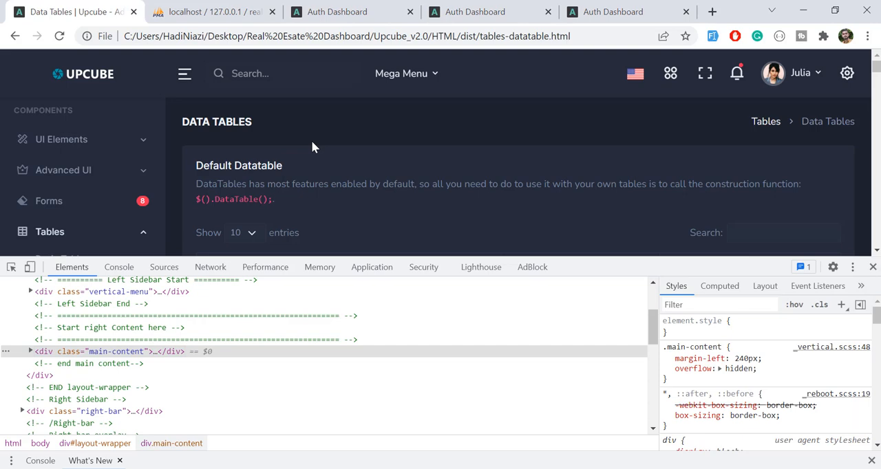
pyautogui.moveTo(423, 92)
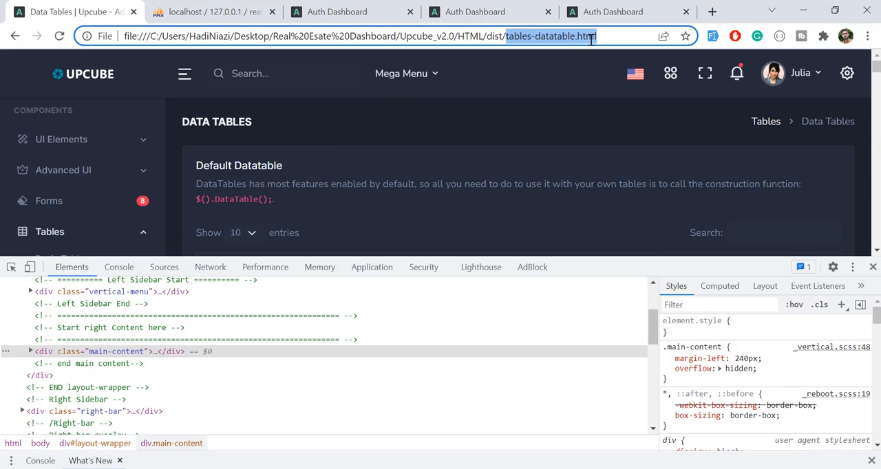
# - View the source of tables-datatable.html and scroll to its DataTables stylesheet and script includes
pyautogui.click(356, 128)
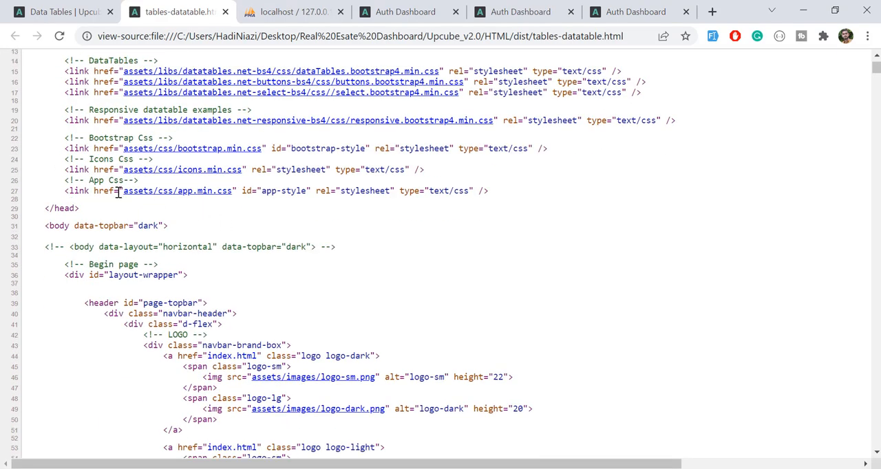
pyautogui.scroll(3)
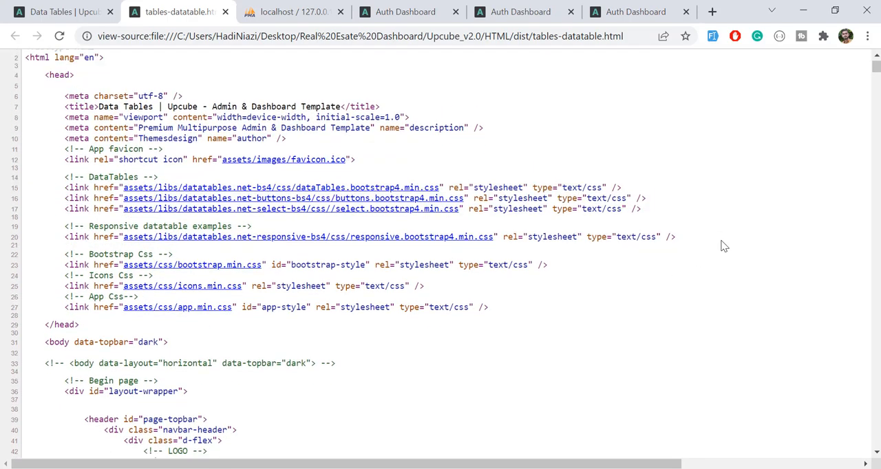
pyautogui.scroll(-3)
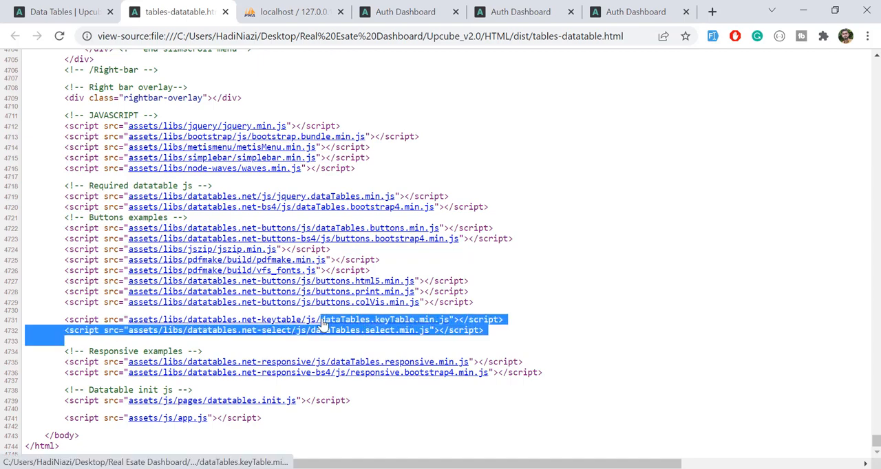
pyautogui.click(464, 260)
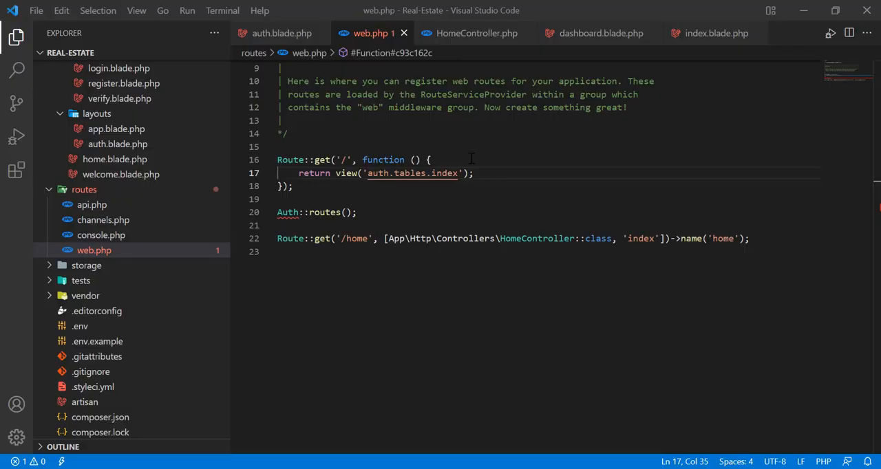
# - Switch from the auth.blade.php tab to the tables index.blade.php editor tab
pyautogui.click(281, 33)
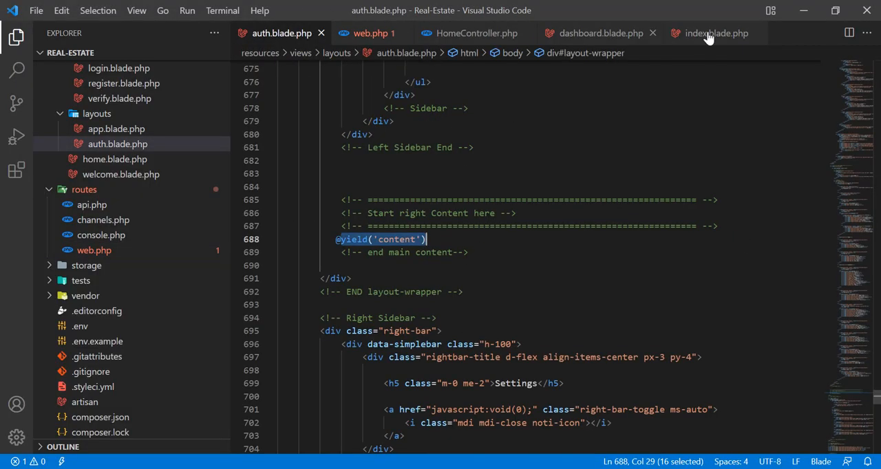
pyautogui.click(716, 33)
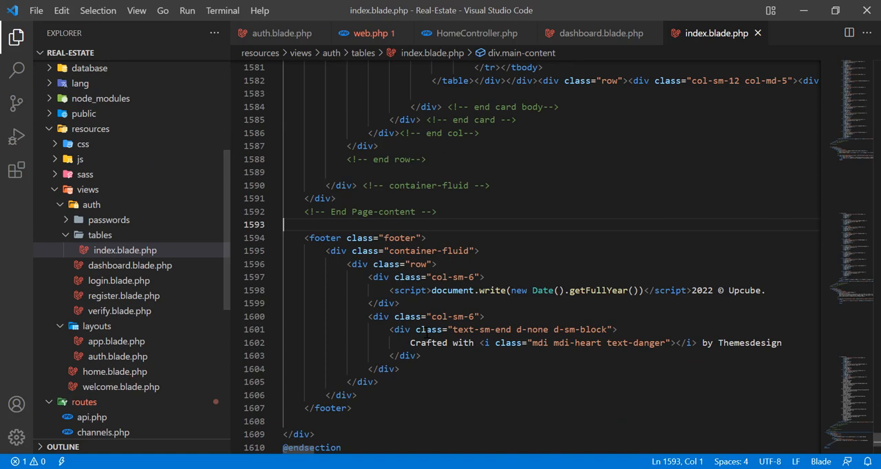
pyautogui.moveTo(815, 274)
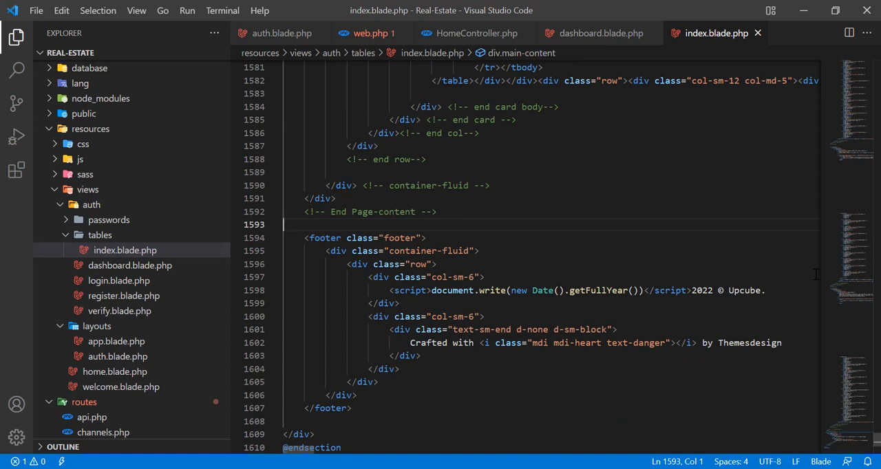